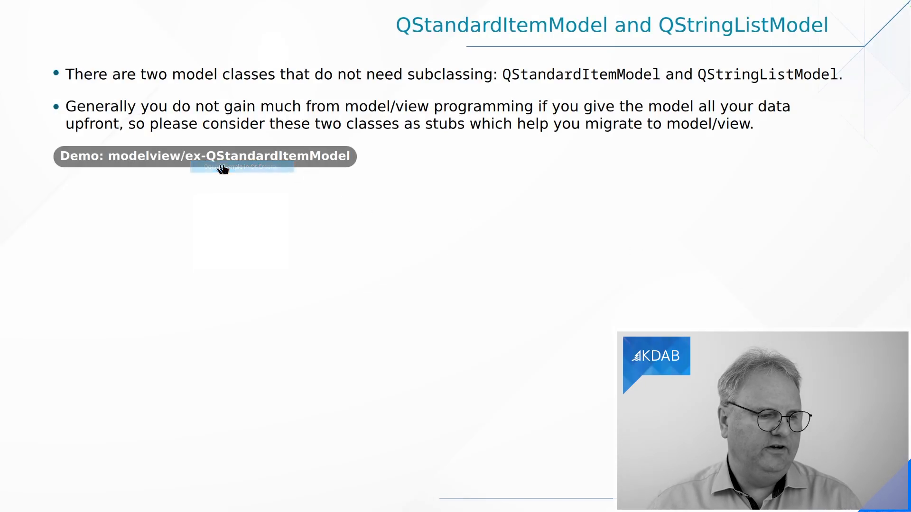
# Open the modelview/ex-QStandardItemModel demo from the slide link into Qt Creator.
pyautogui.click(242, 167)
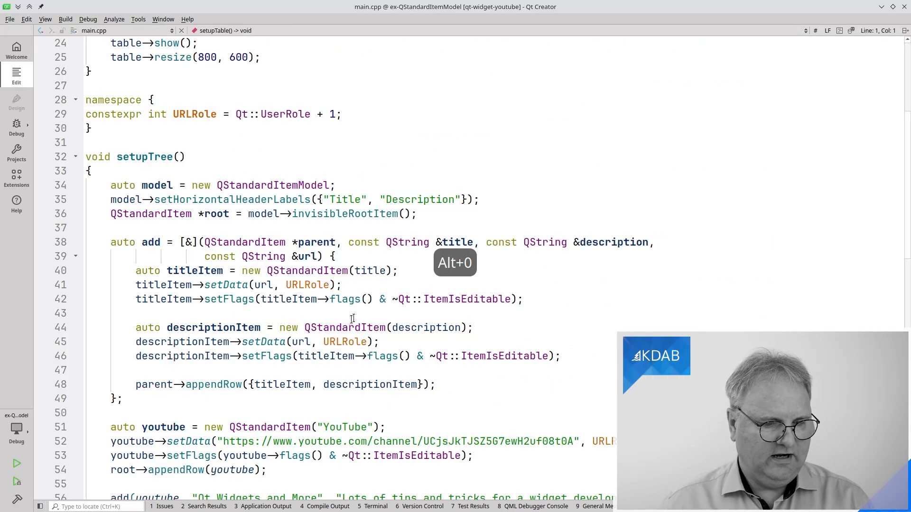
# Scroll main.cpp down to the QTreeView setup and main() calling setupTable() and setupTree().
pyautogui.scroll(-3)
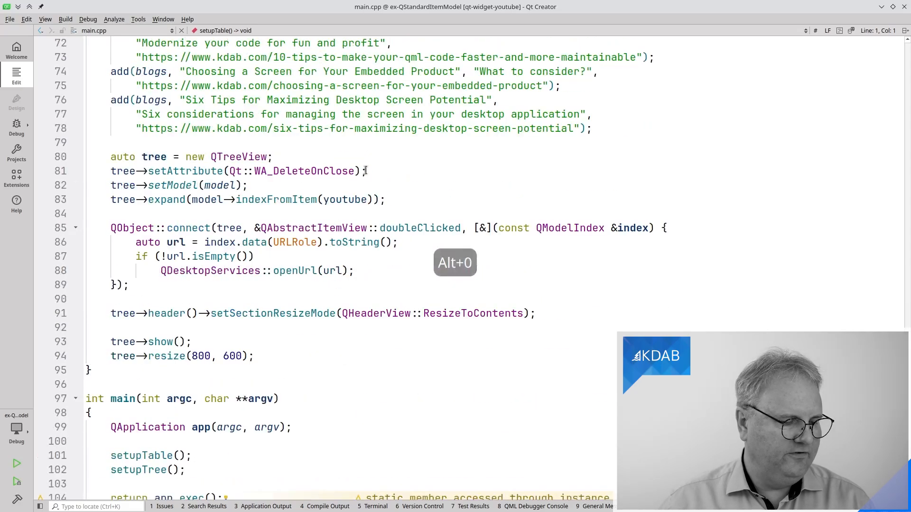